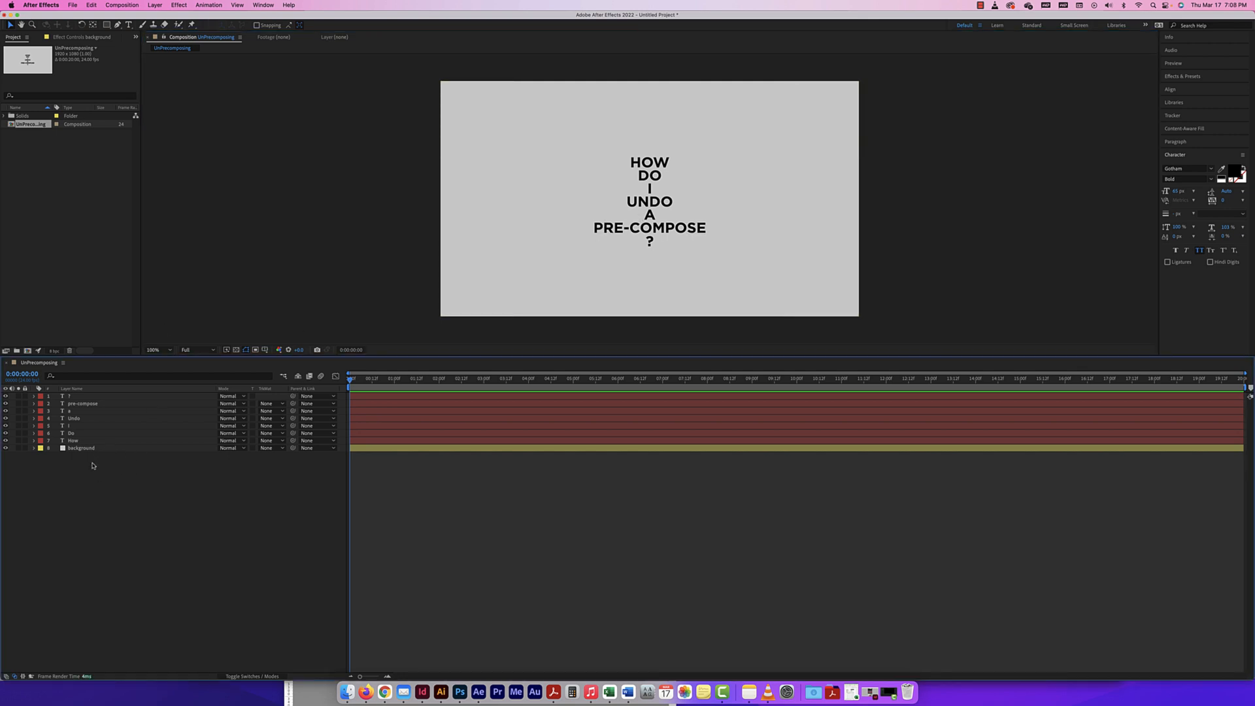
pyautogui.moveTo(102, 426)
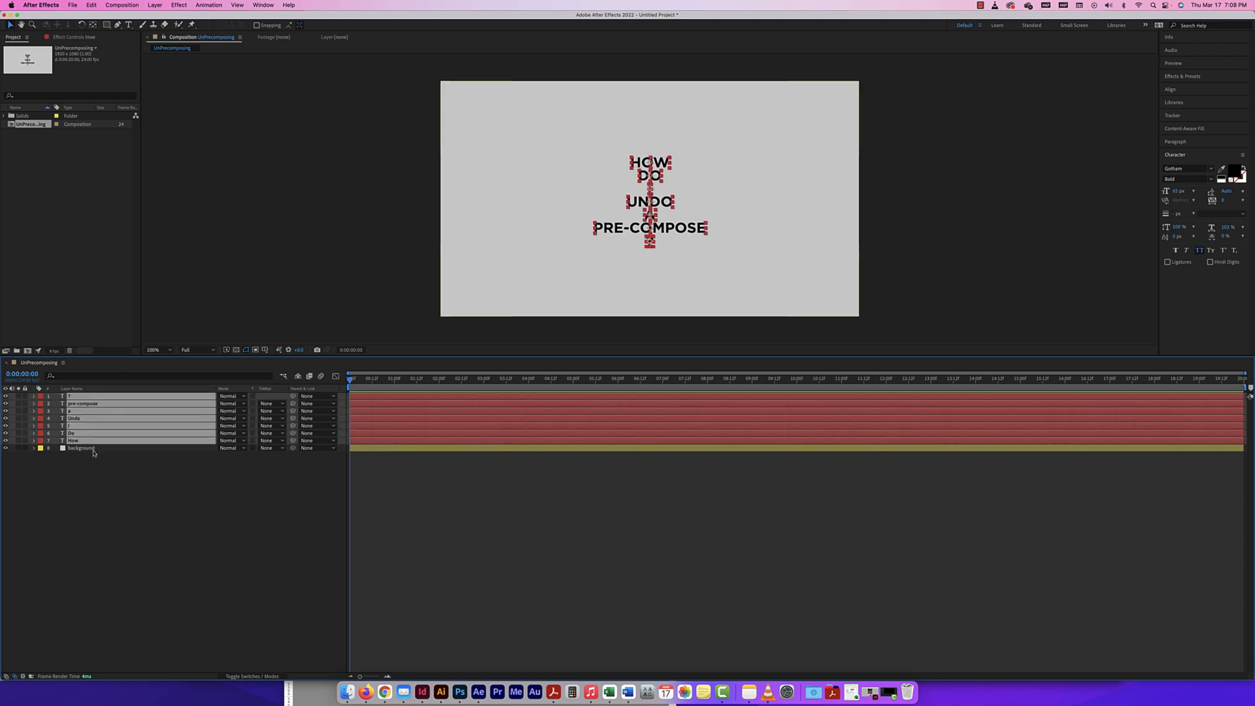
# - Bring up the Pre-compose dialog for the seven selected text layers
pyautogui.rightClick(84, 417)
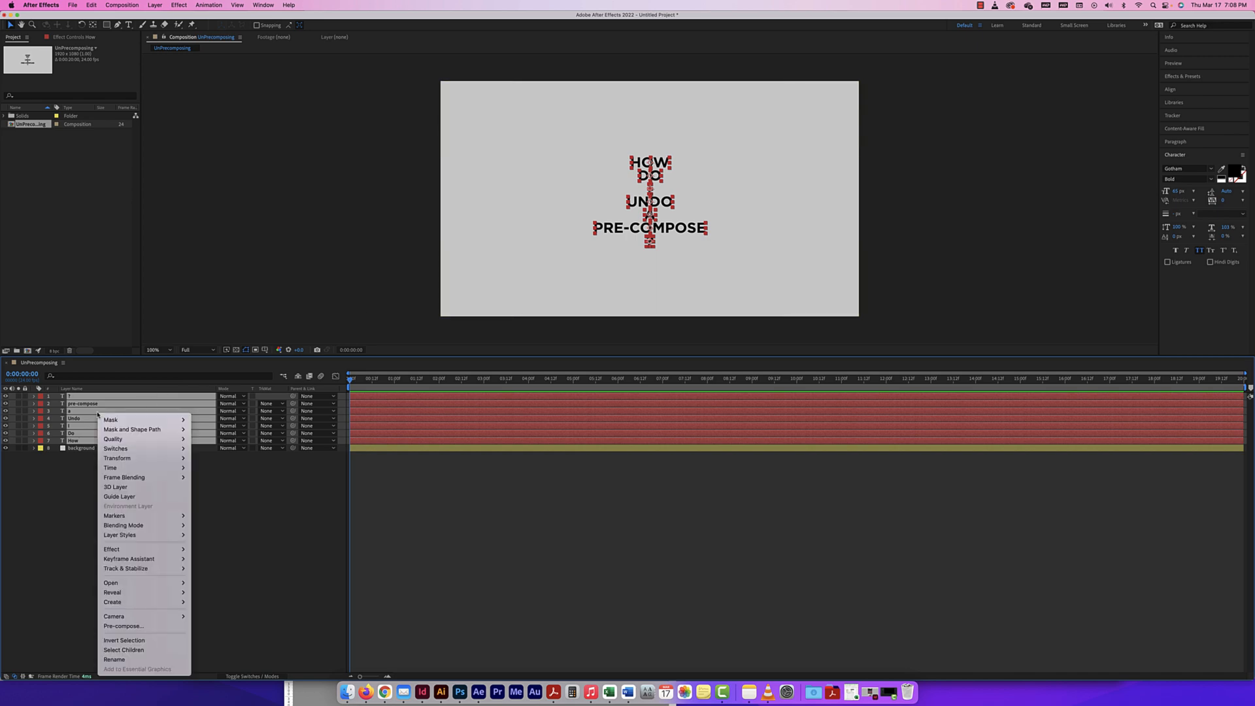
pyautogui.moveTo(114, 515)
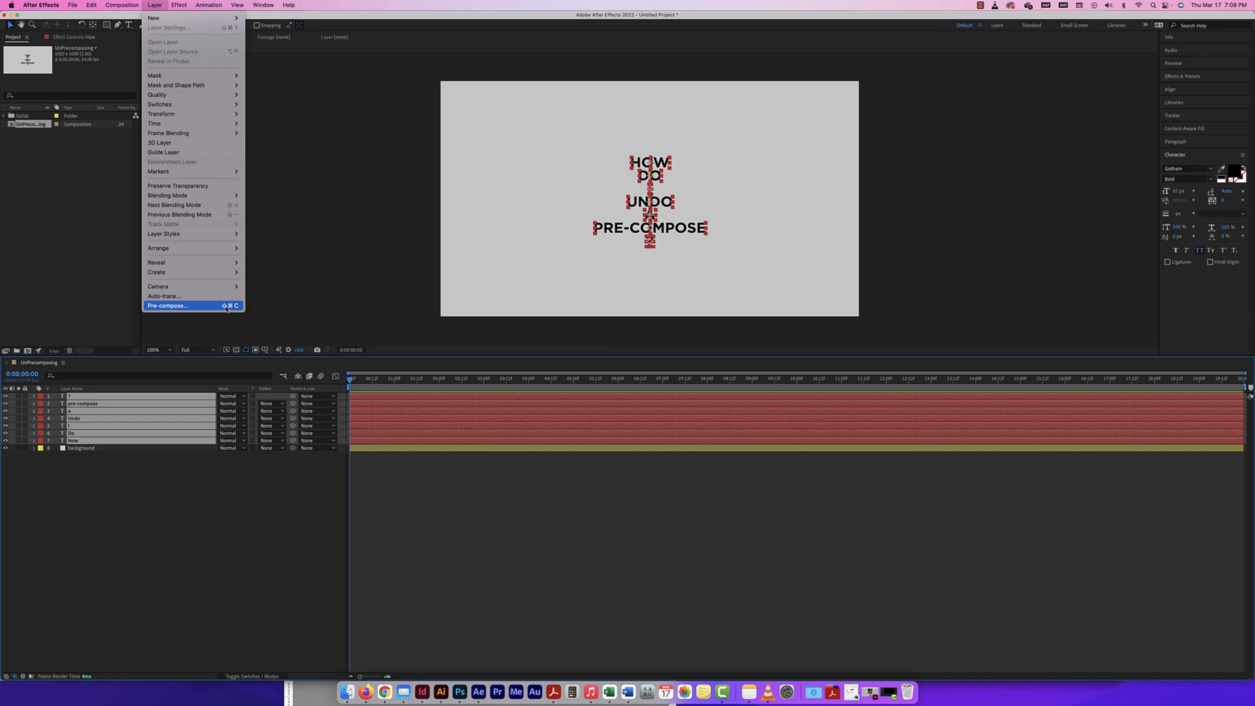
pyautogui.click(167, 306)
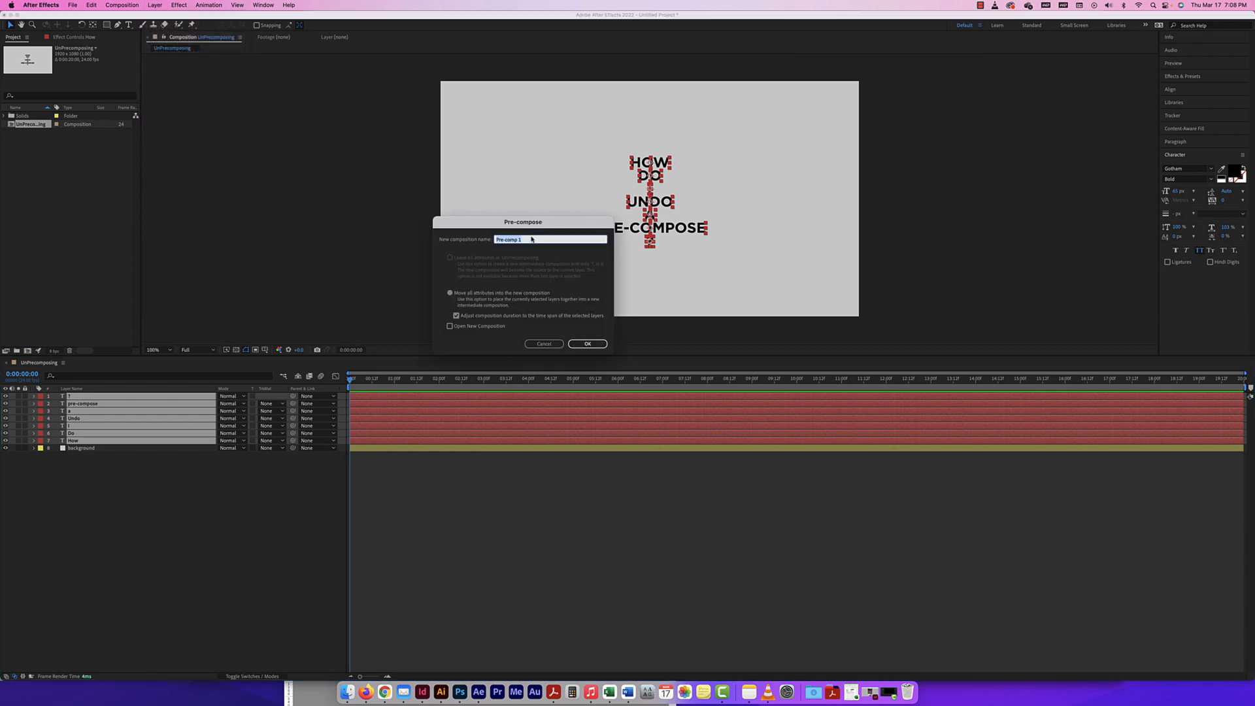
# - Name the new precomp 'type' and confirm pre-composing the text layers
pyautogui.write('type')
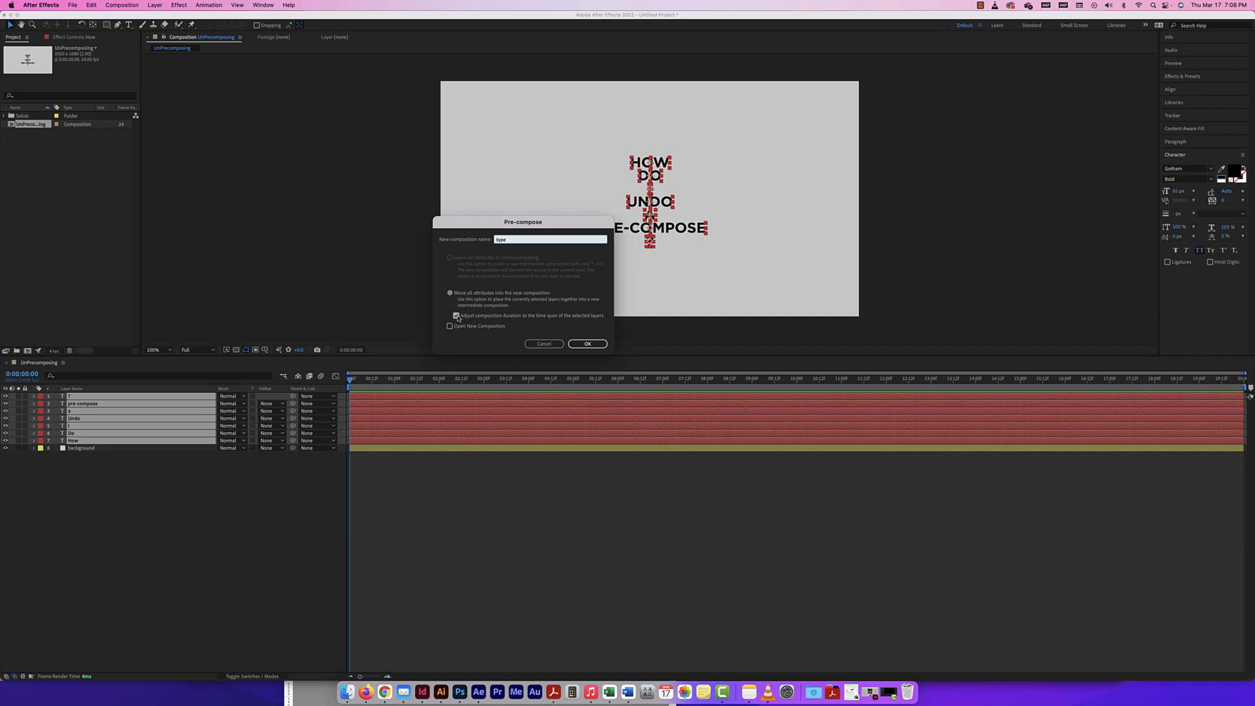
pyautogui.click(587, 343)
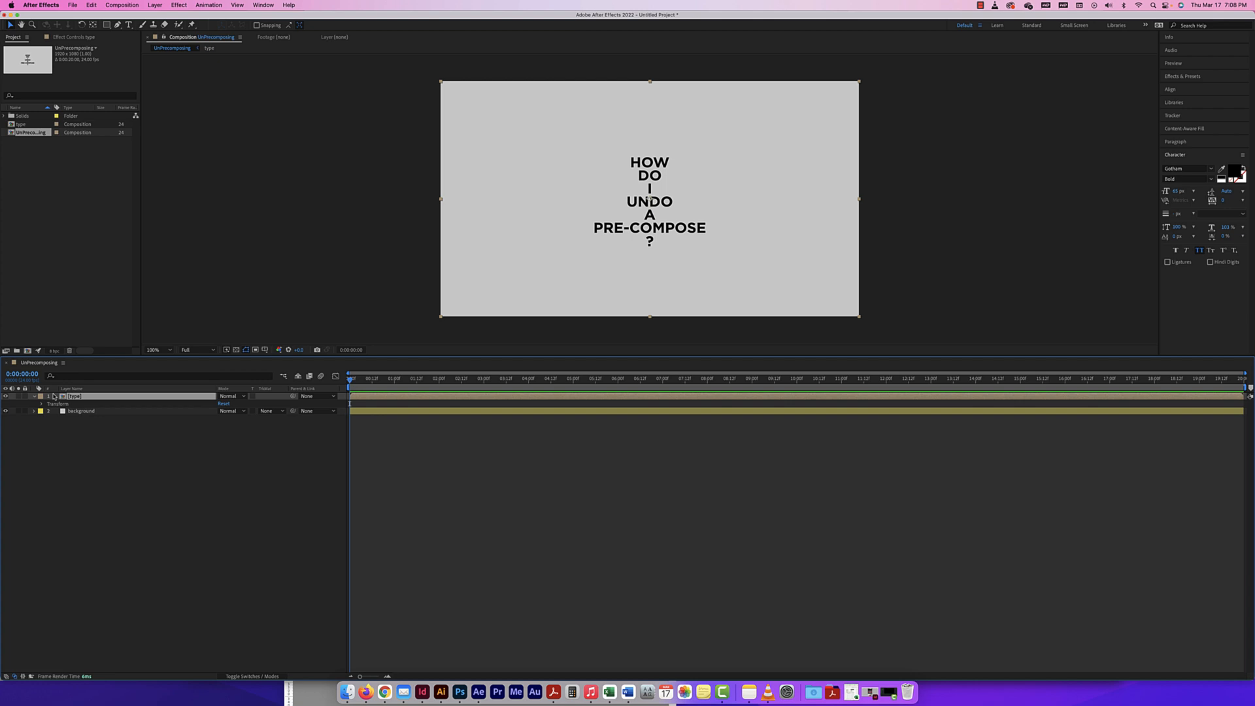
# - Inspect the type layer's Position, undo the edit, and open the type precomp
pyautogui.click(43, 404)
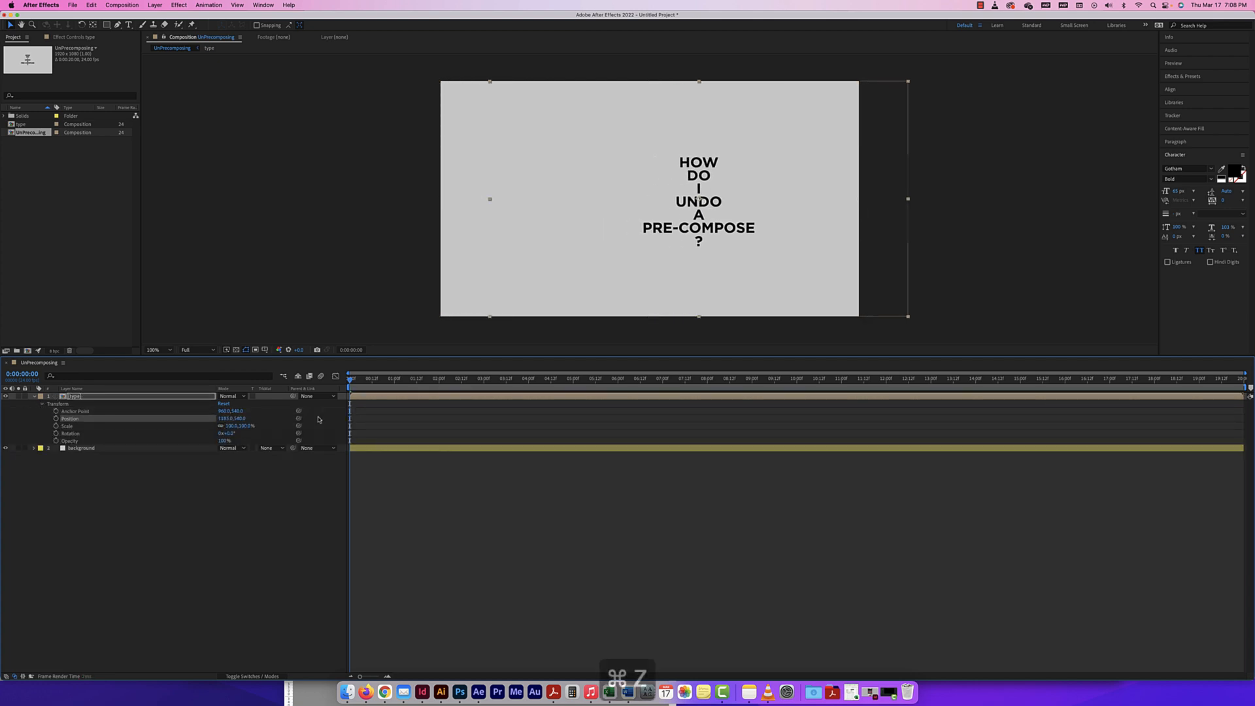
pyautogui.doubleClick(225, 418)
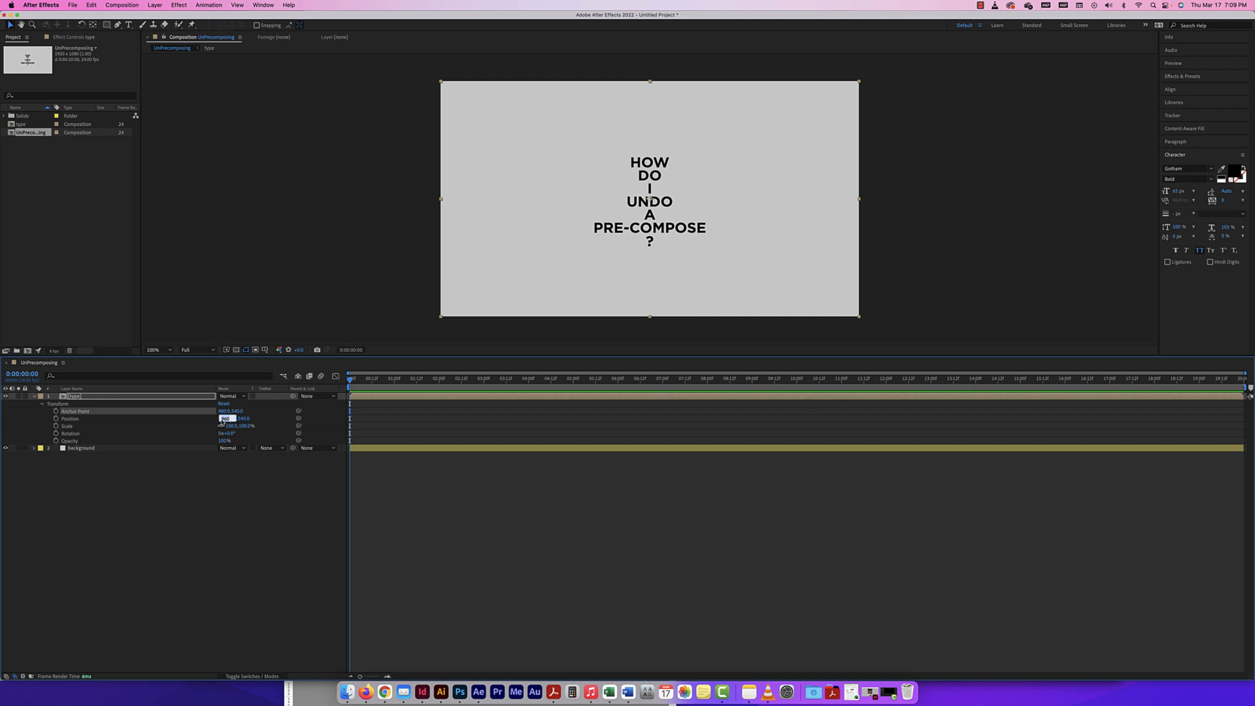
pyautogui.press('cmd+z')
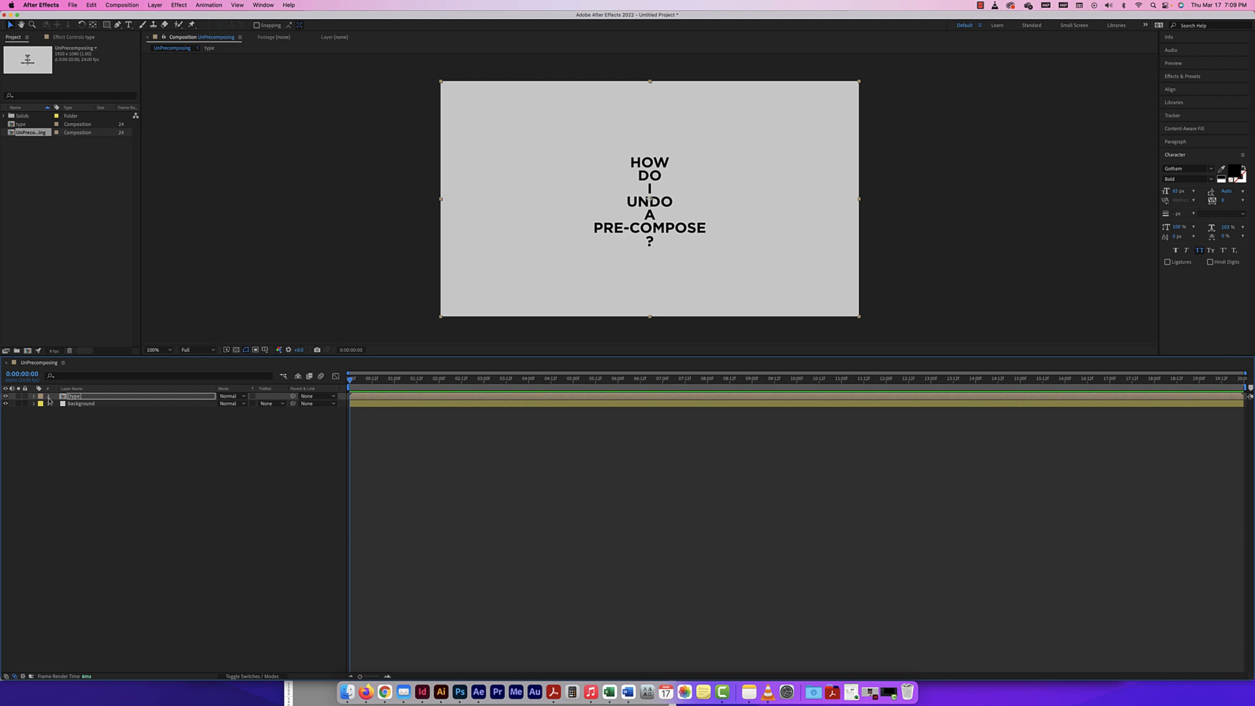
pyautogui.doubleClick(74, 396)
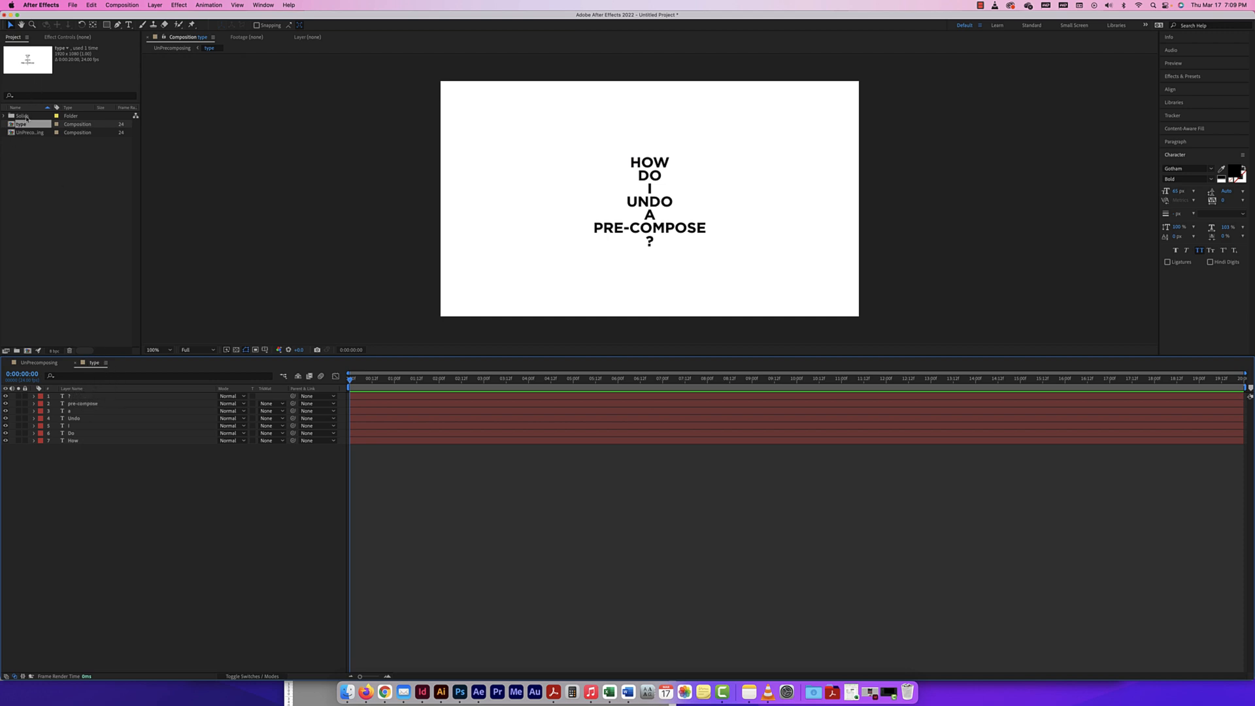
pyautogui.moveTo(464, 423)
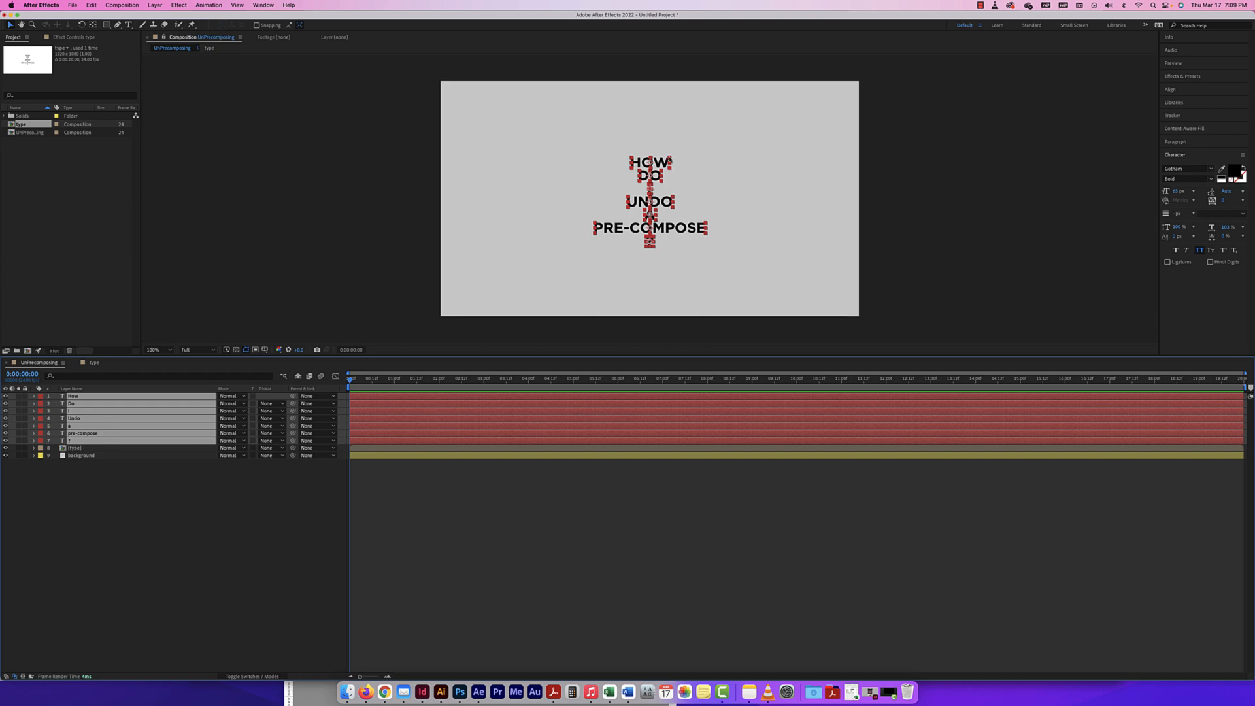
pyautogui.moveTo(586, 250)
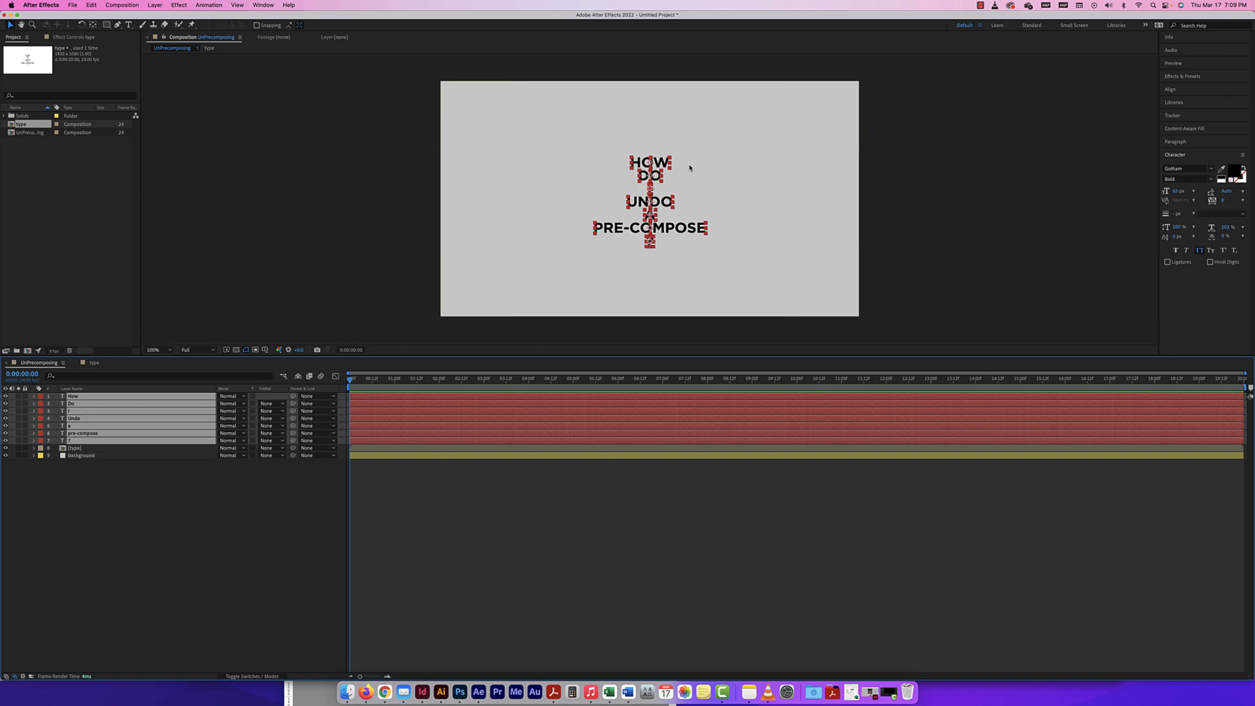
pyautogui.moveTo(416, 477)
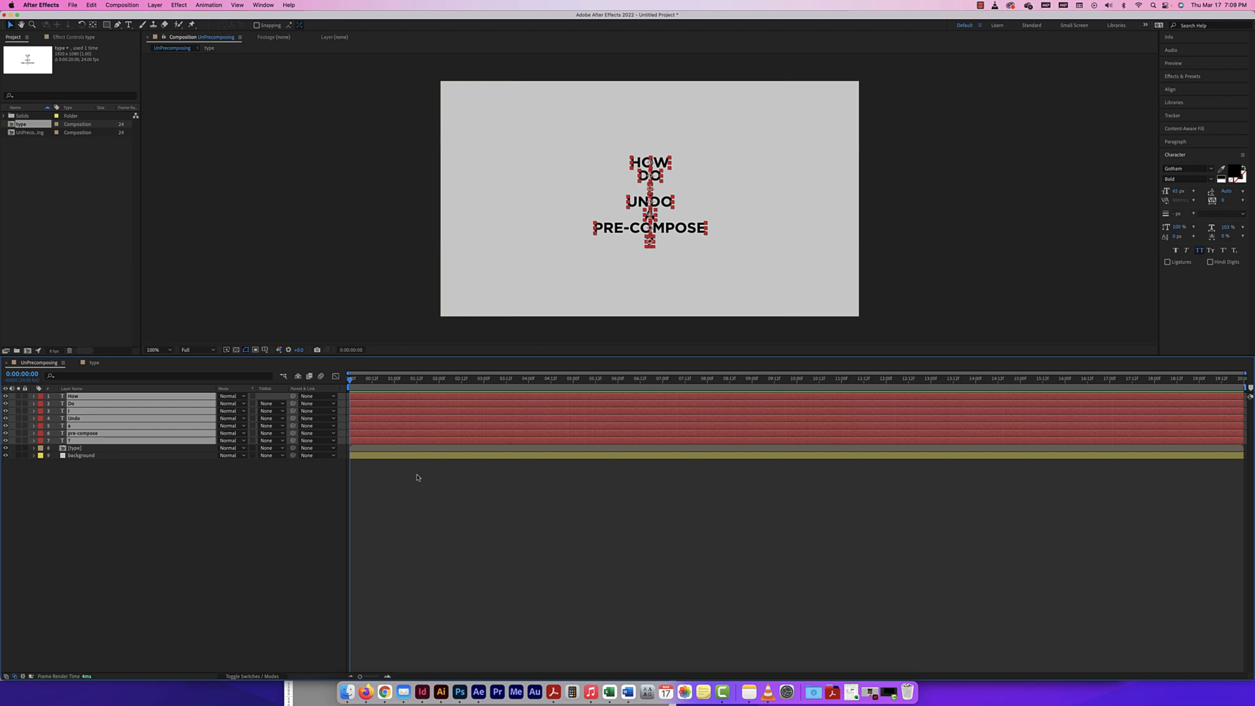
pyautogui.moveTo(224, 491)
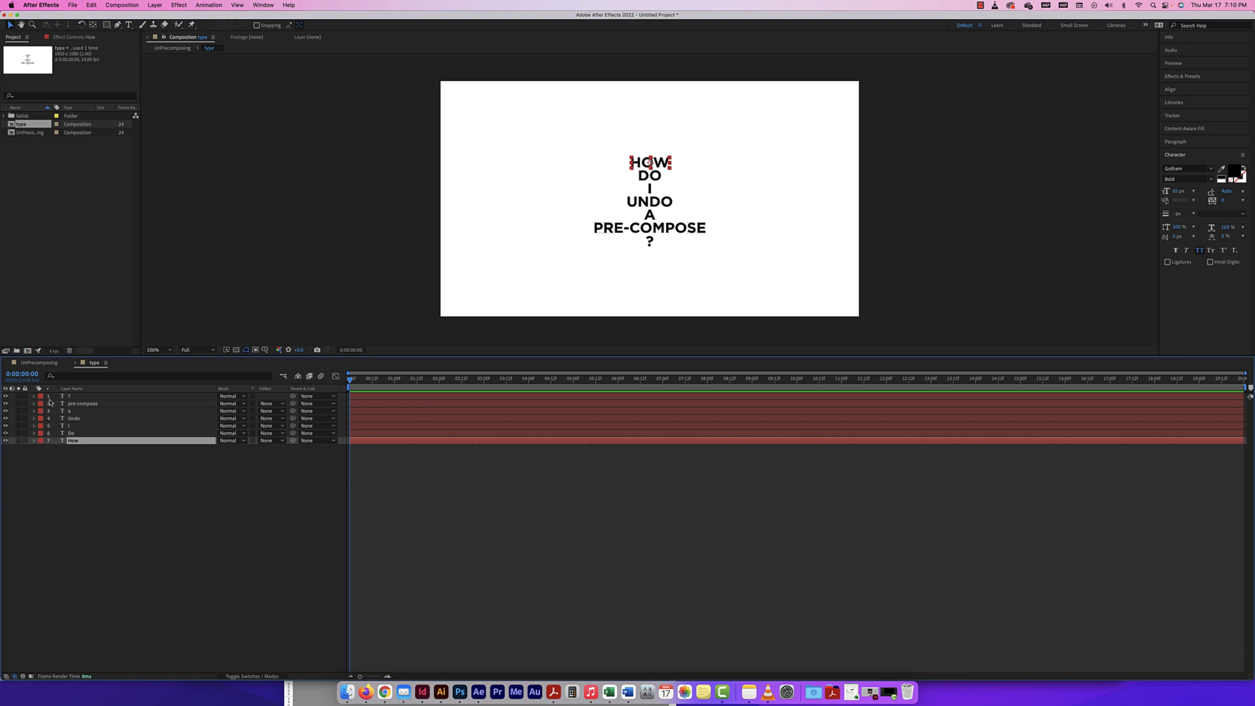
pyautogui.moveTo(72, 459)
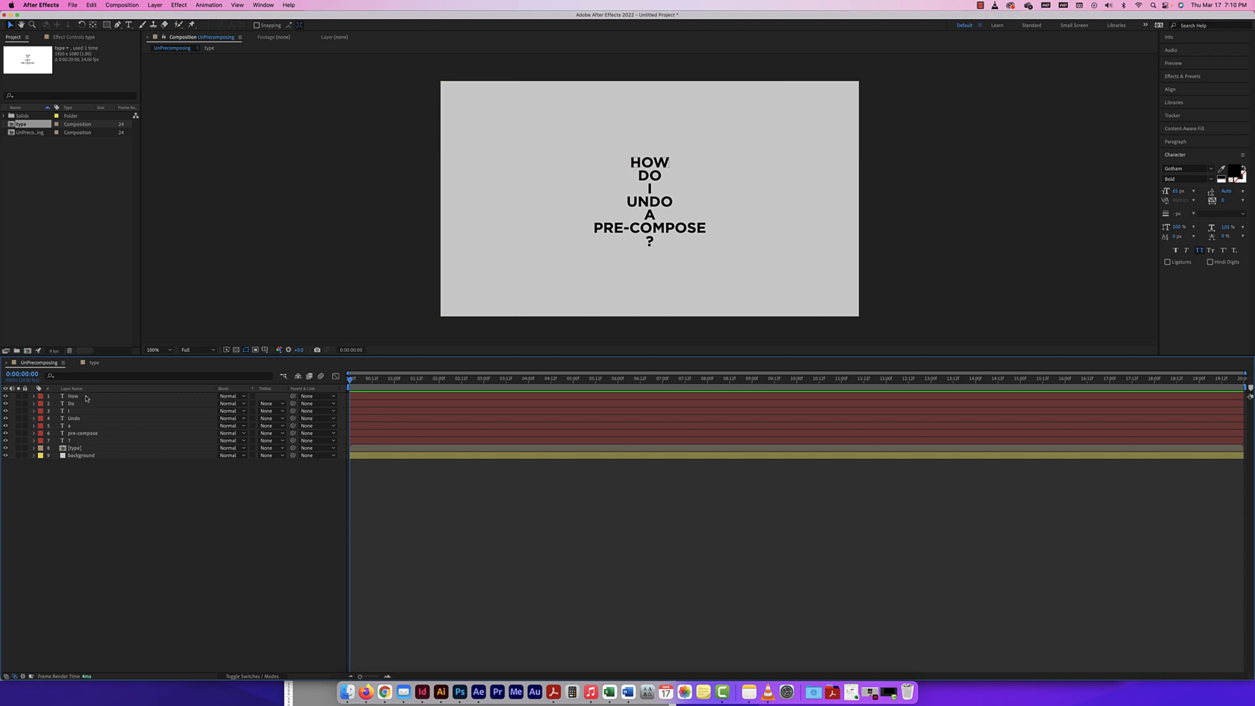
pyautogui.moveTo(78, 438)
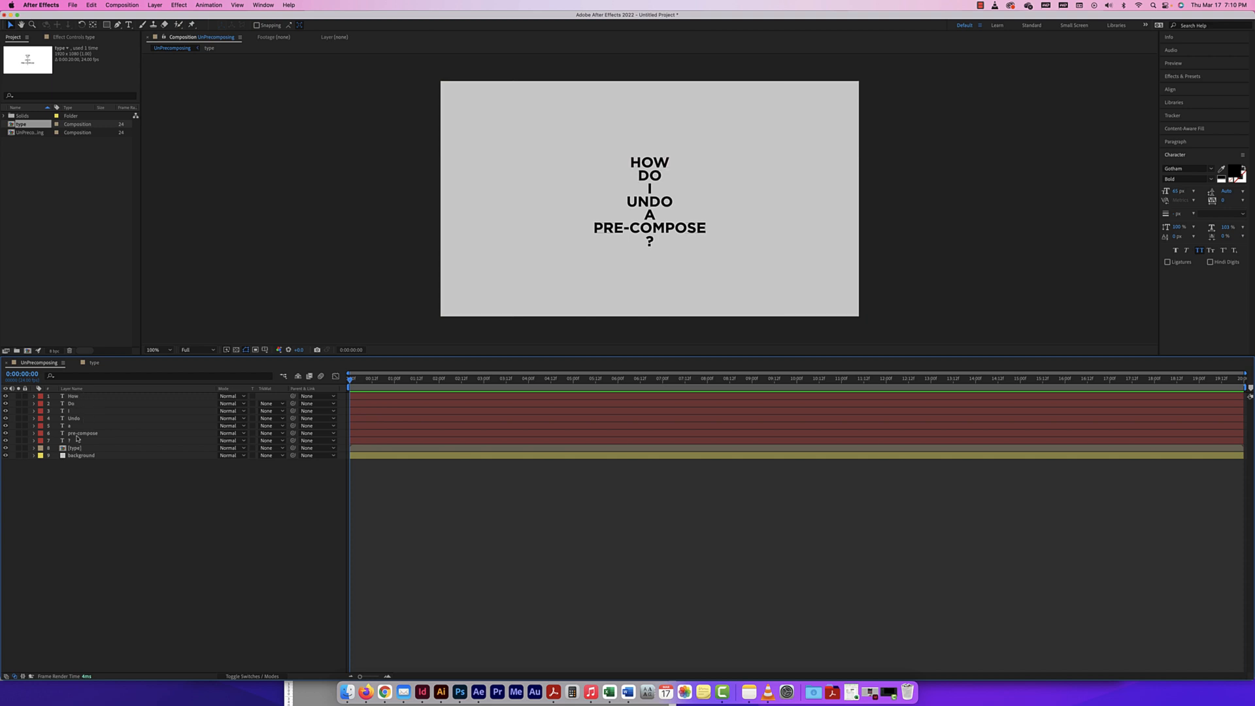
pyautogui.click(73, 396)
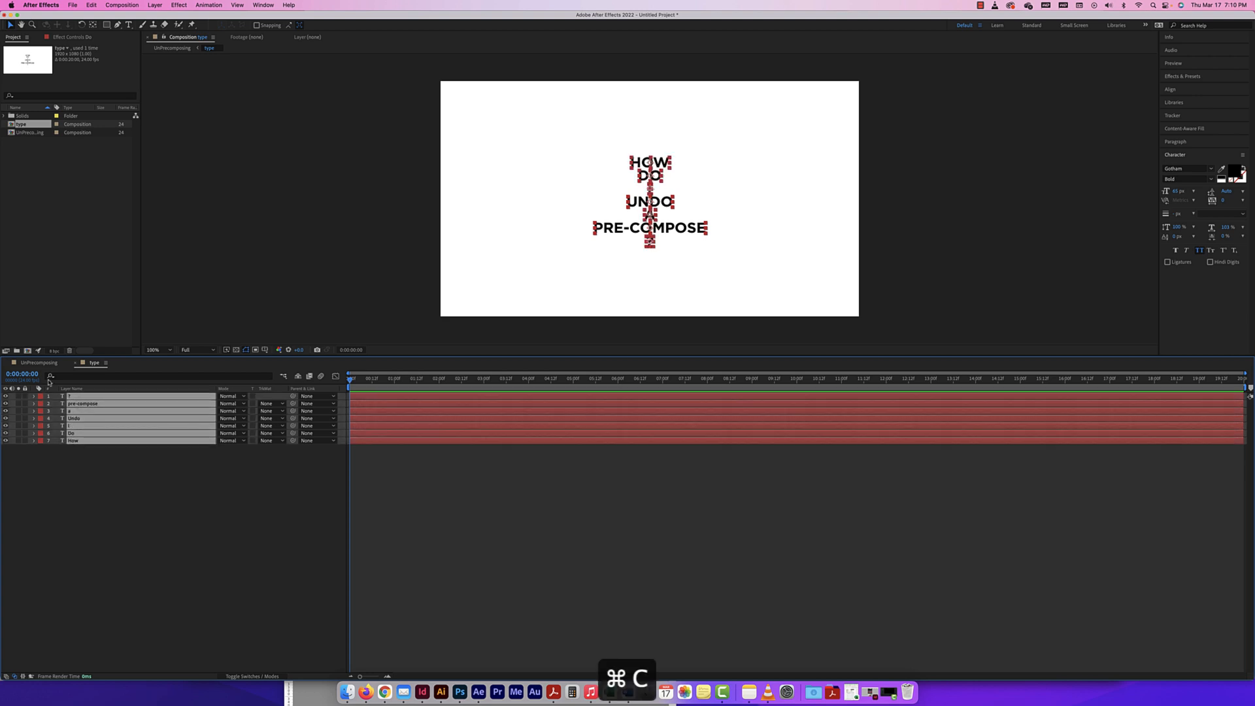
# - Copy all seven text layers in the type comp with Cmd+C
pyautogui.press('cmd+v')
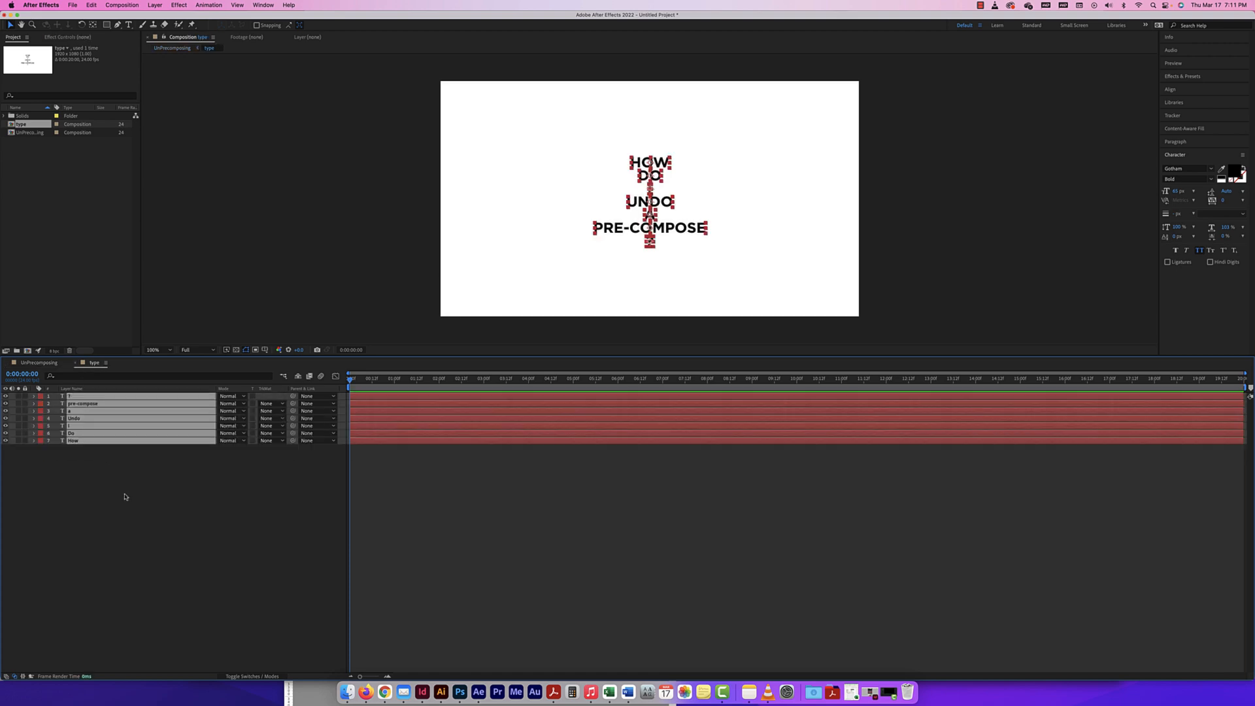
# - Paste the seven text layers into UnPrecomposing above the type precomp and background
pyautogui.press('cmd+a')
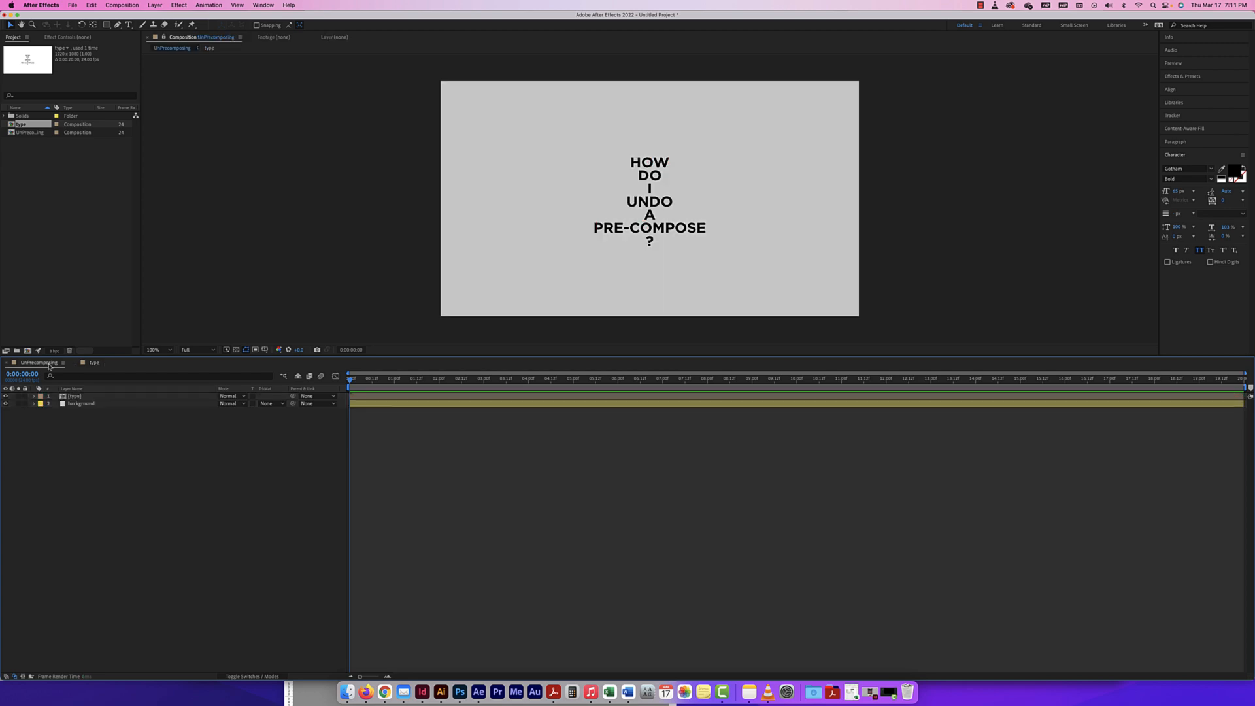
pyautogui.press('cmd+v')
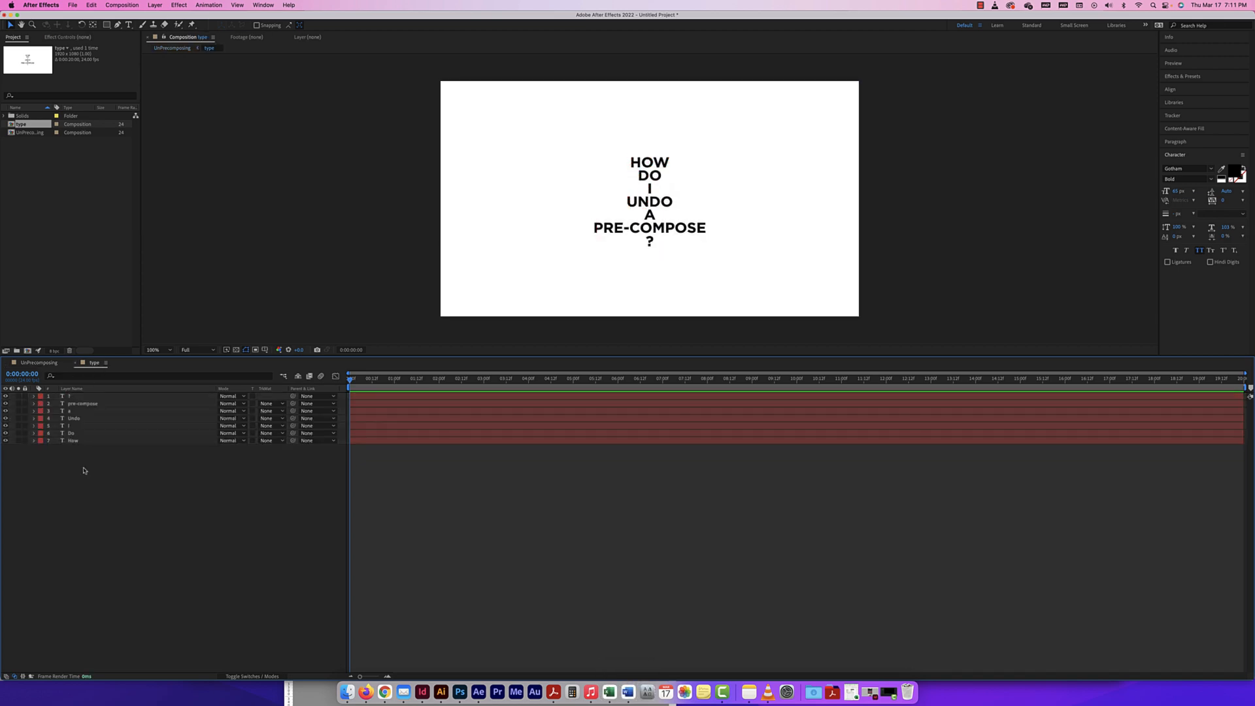
pyautogui.press('cmd+a')
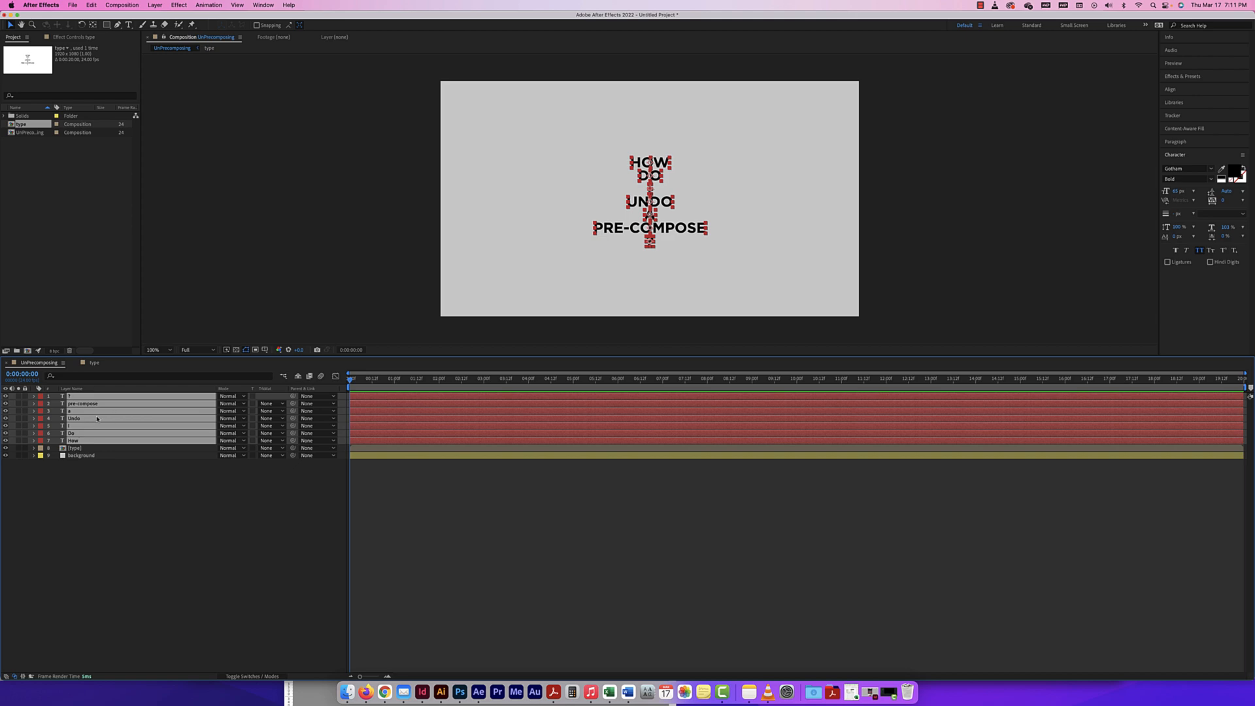
# - Reopen the type precomp and select its text layers to recopy in How-to-? order
pyautogui.doubleClick(74, 447)
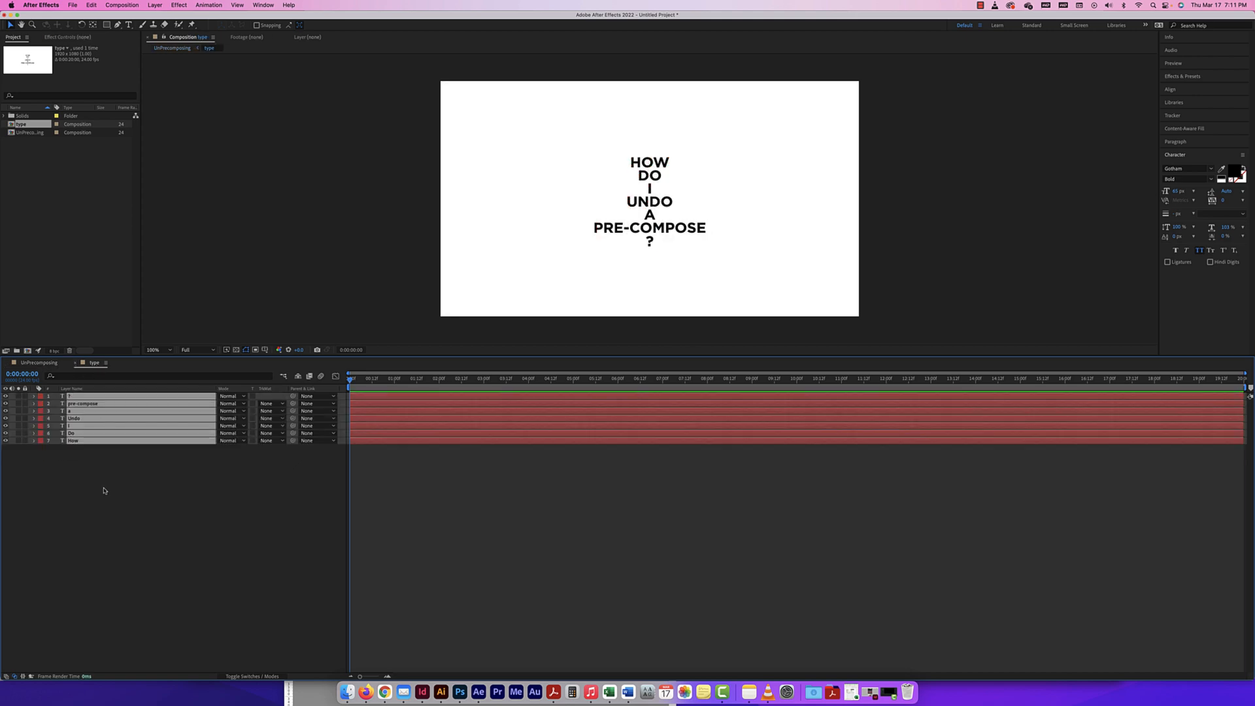
pyautogui.click(104, 440)
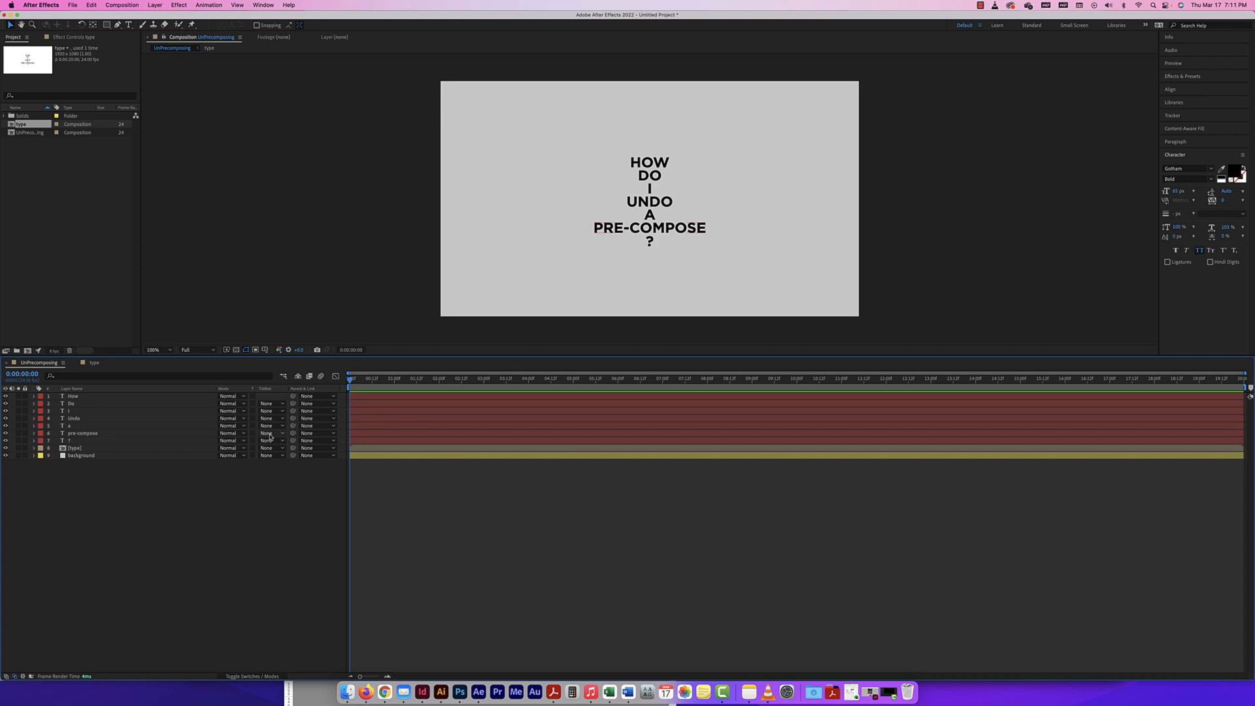
pyautogui.moveTo(356, 465)
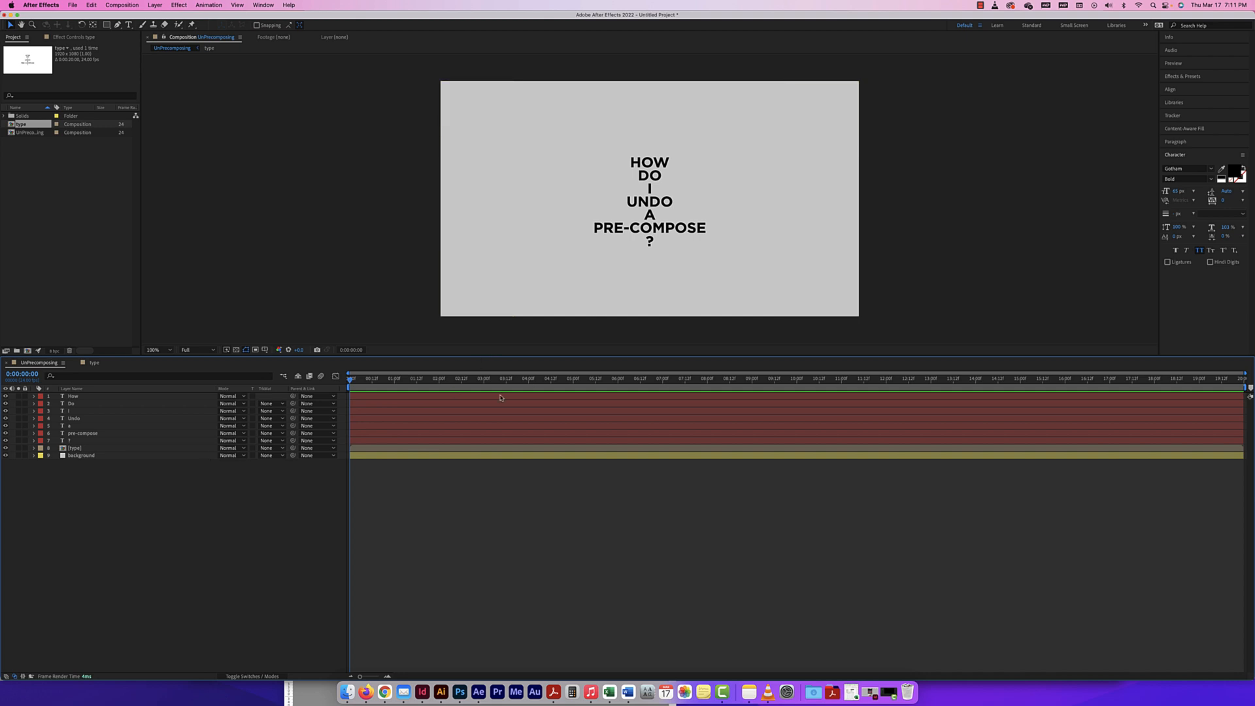
pyautogui.moveTo(497, 417)
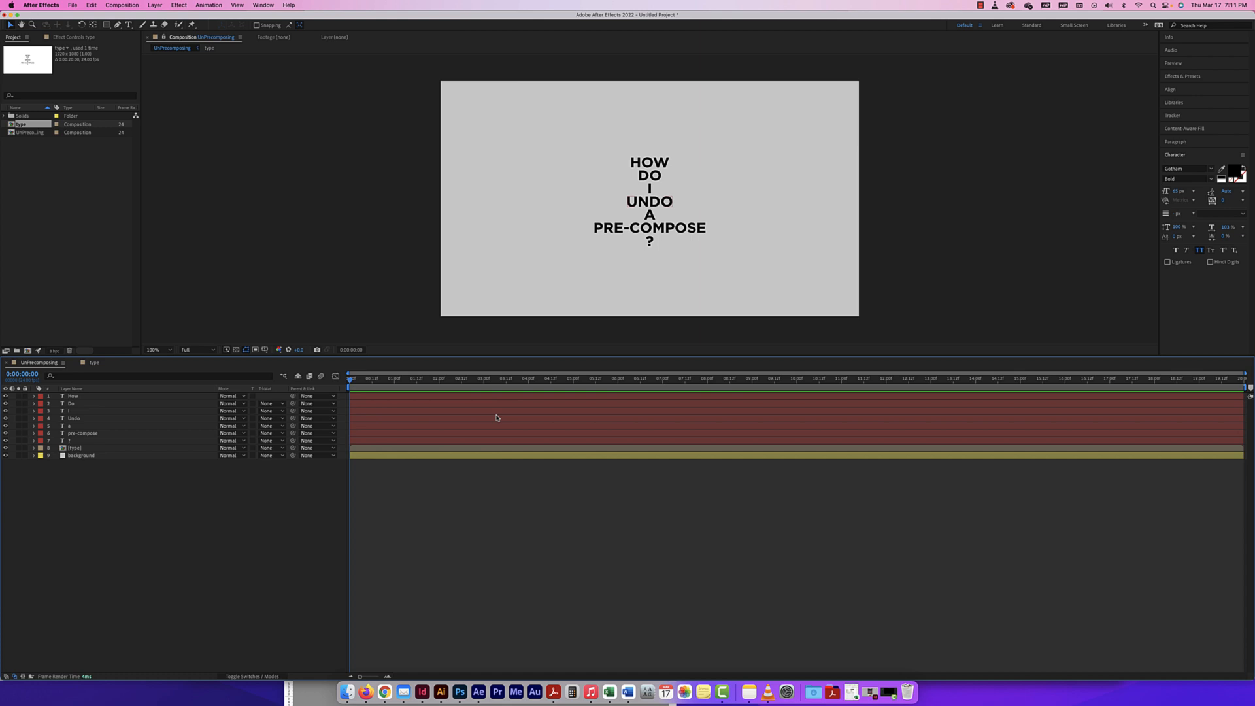
pyautogui.moveTo(471, 424)
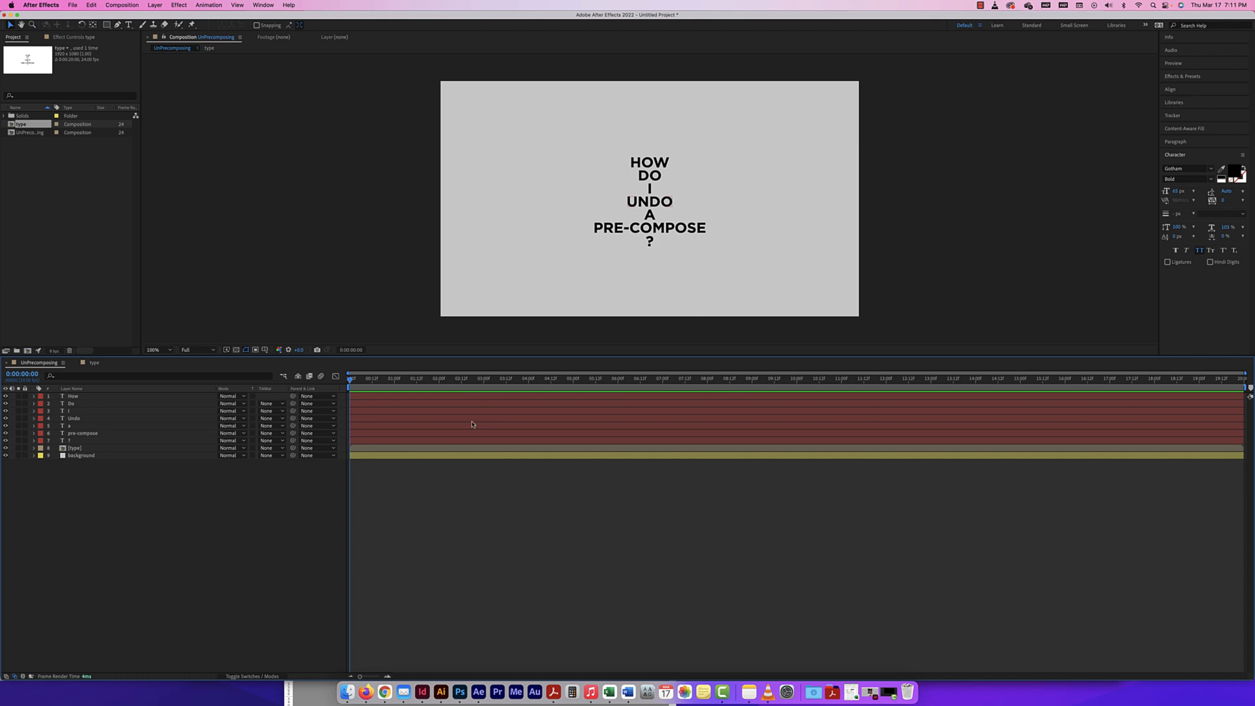